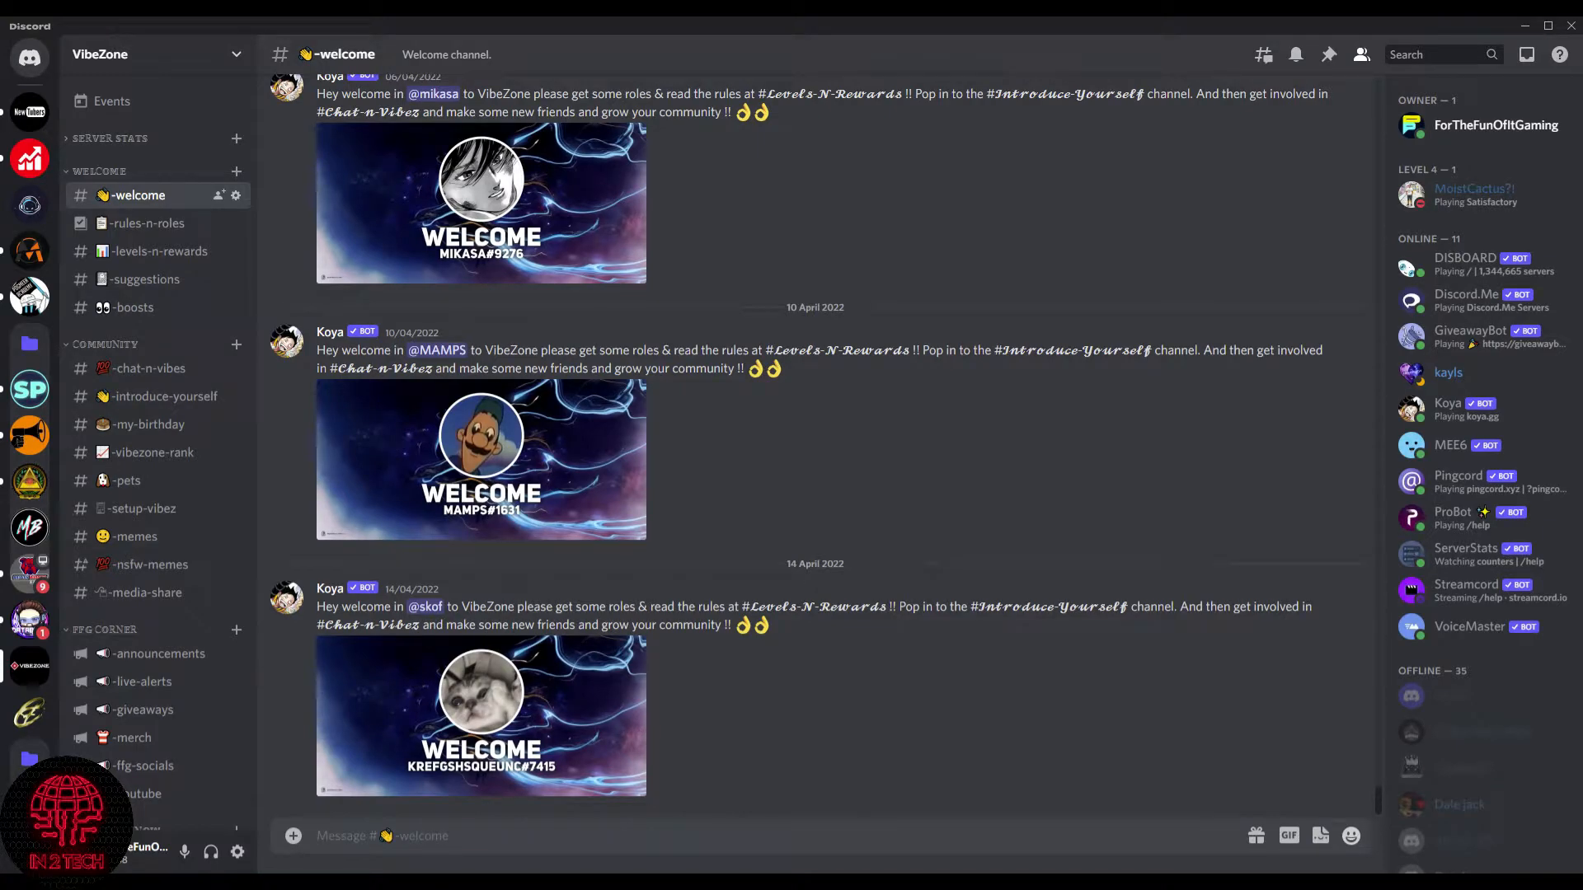
# - Switch from Discord to the browser showing the betterdiscord.app home page
pyautogui.click(383, 836)
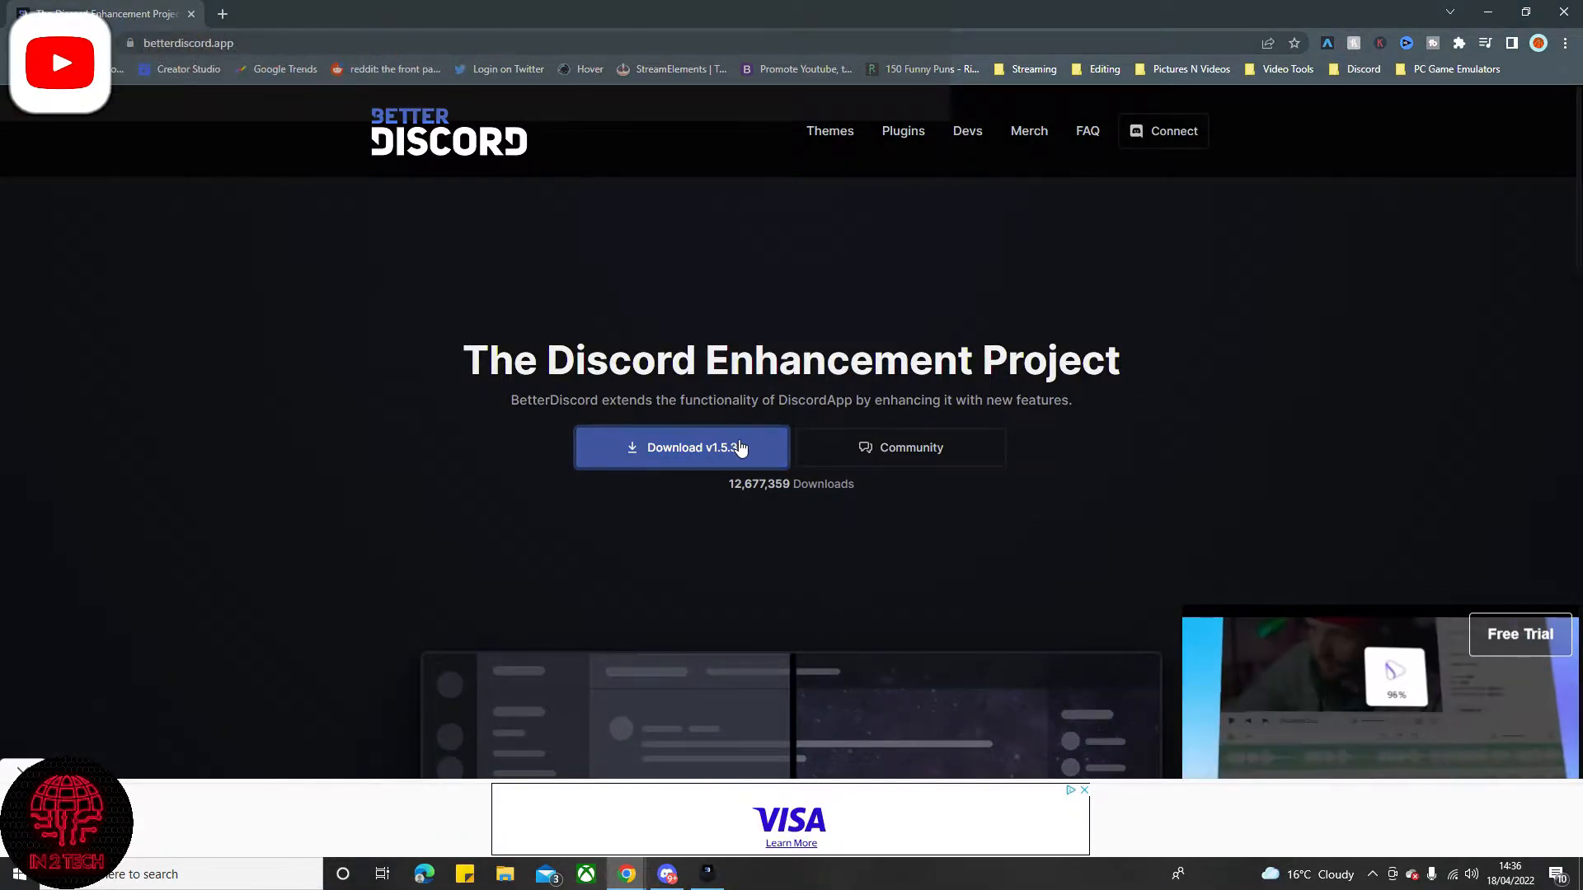
# - Download BetterDiscord v1.5.3 and run the installer, accepting its license
pyautogui.click(681, 447)
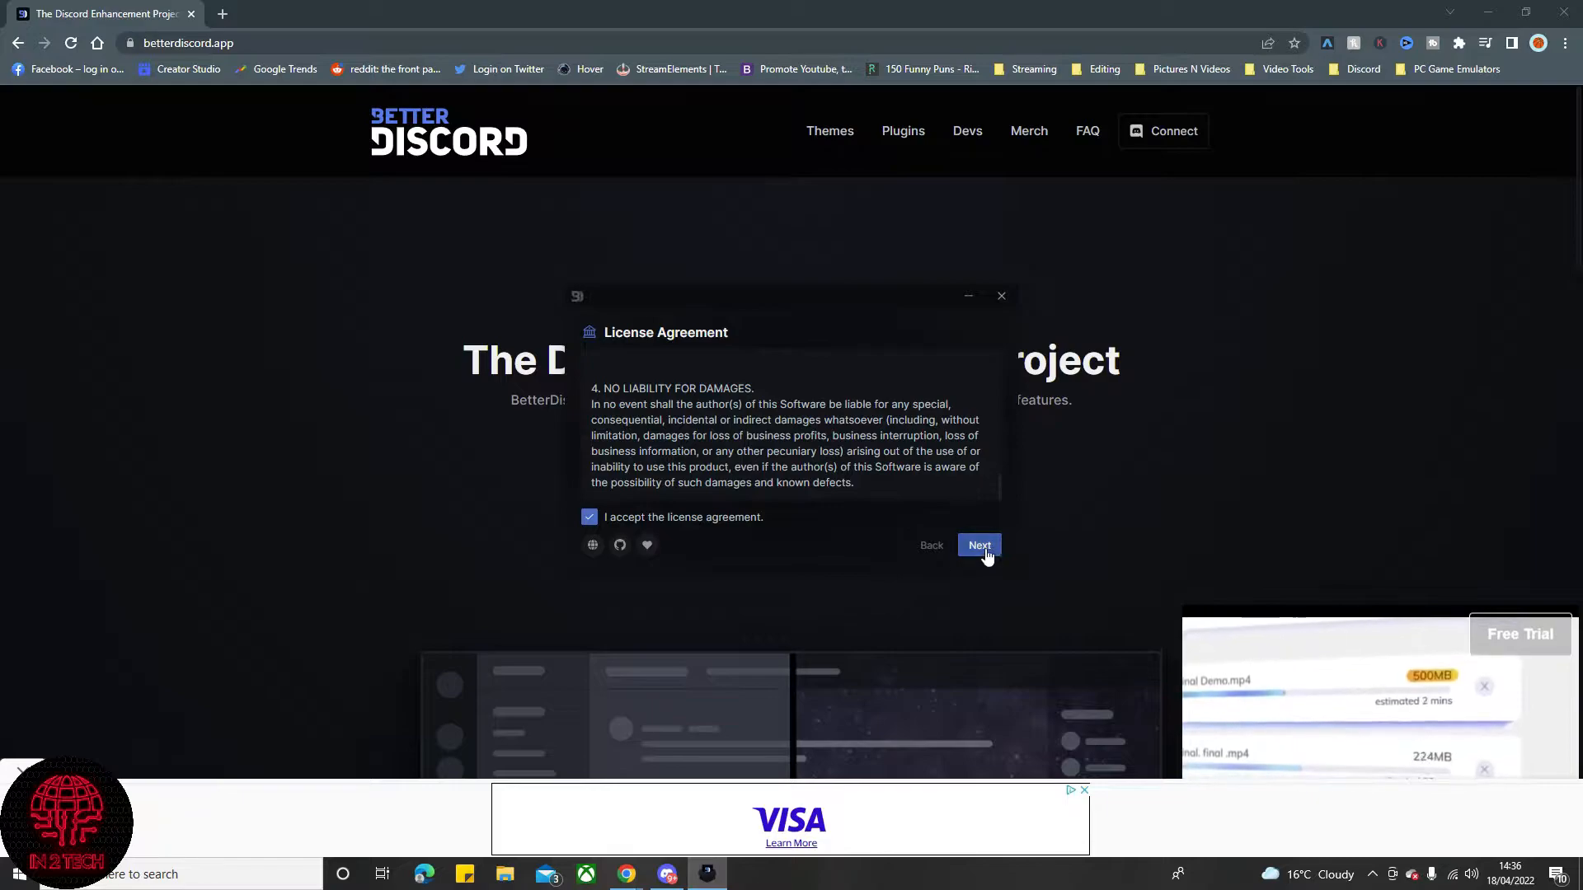
# - Choose Install BetterDiscord, target the main Discord version, install, then close the installer
pyautogui.click(979, 545)
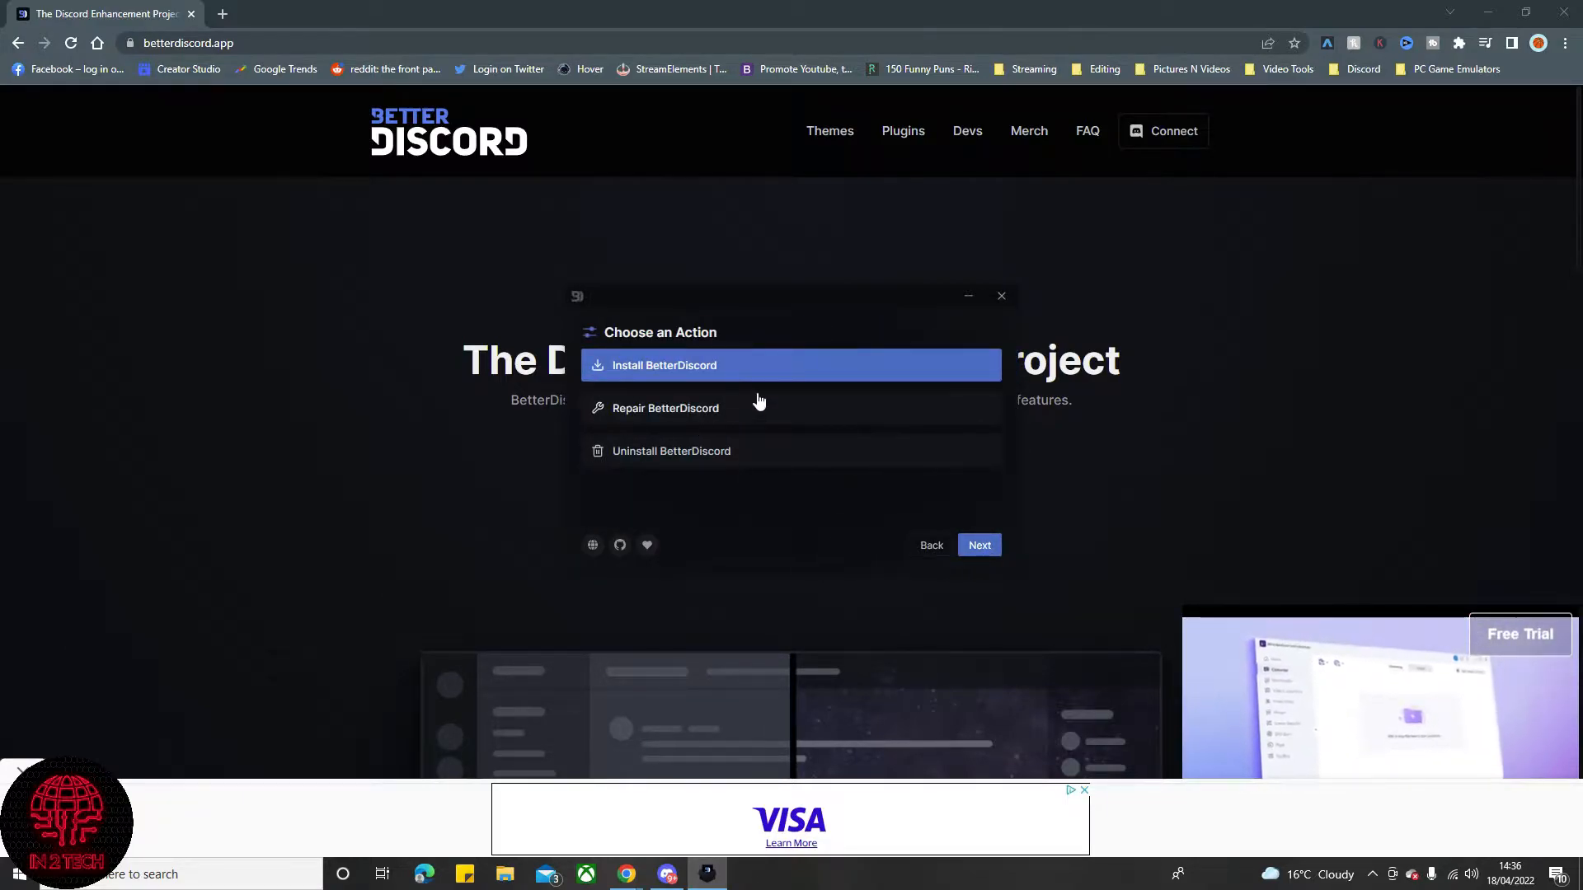
pyautogui.click(977, 545)
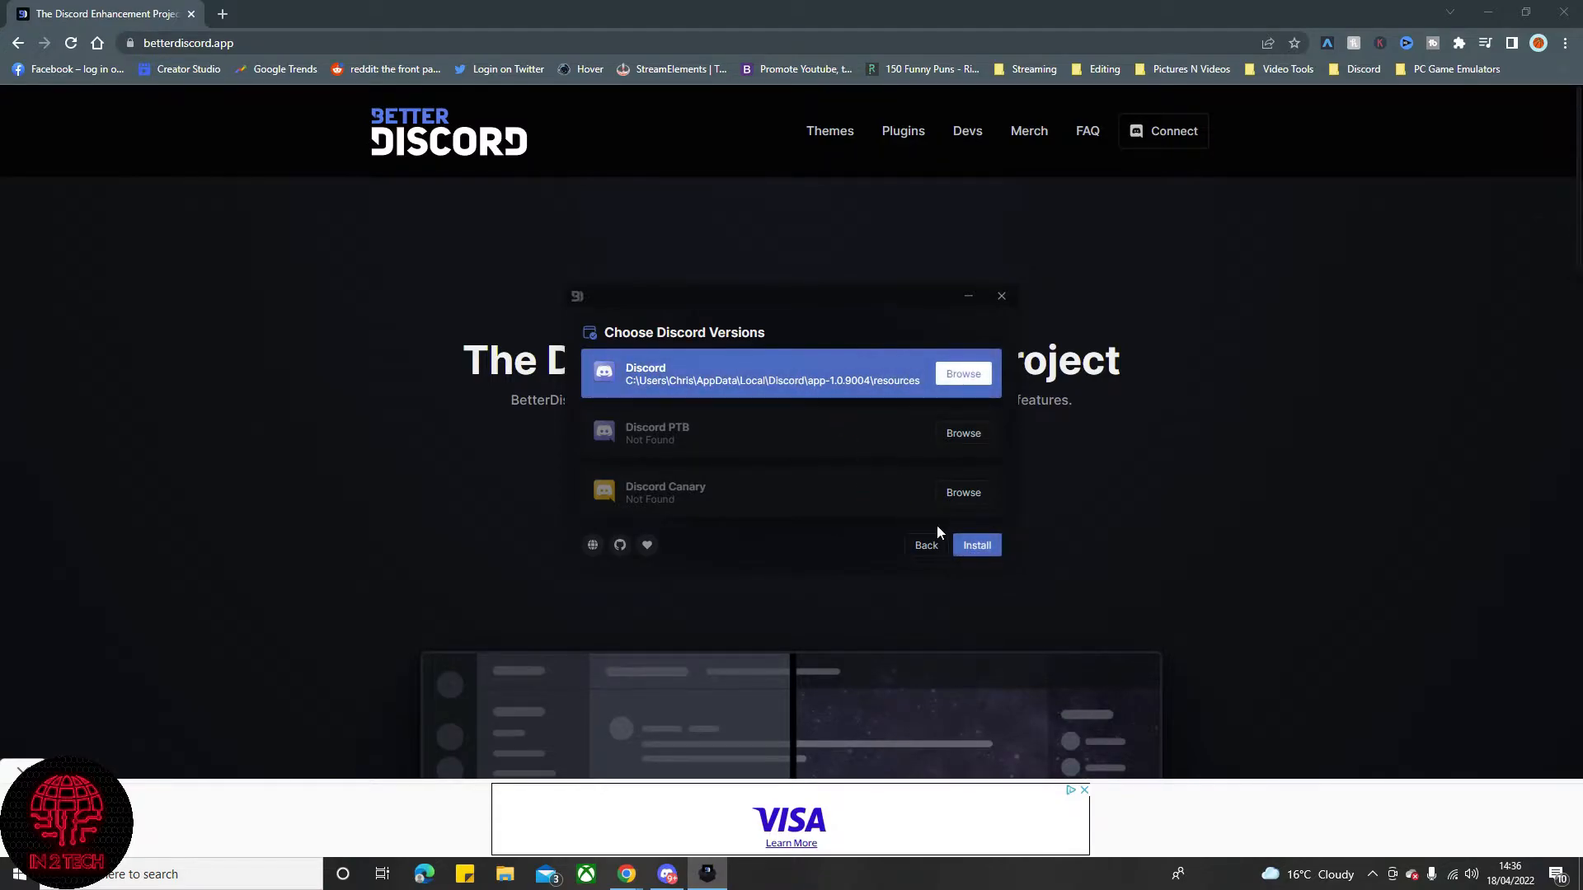
pyautogui.click(976, 545)
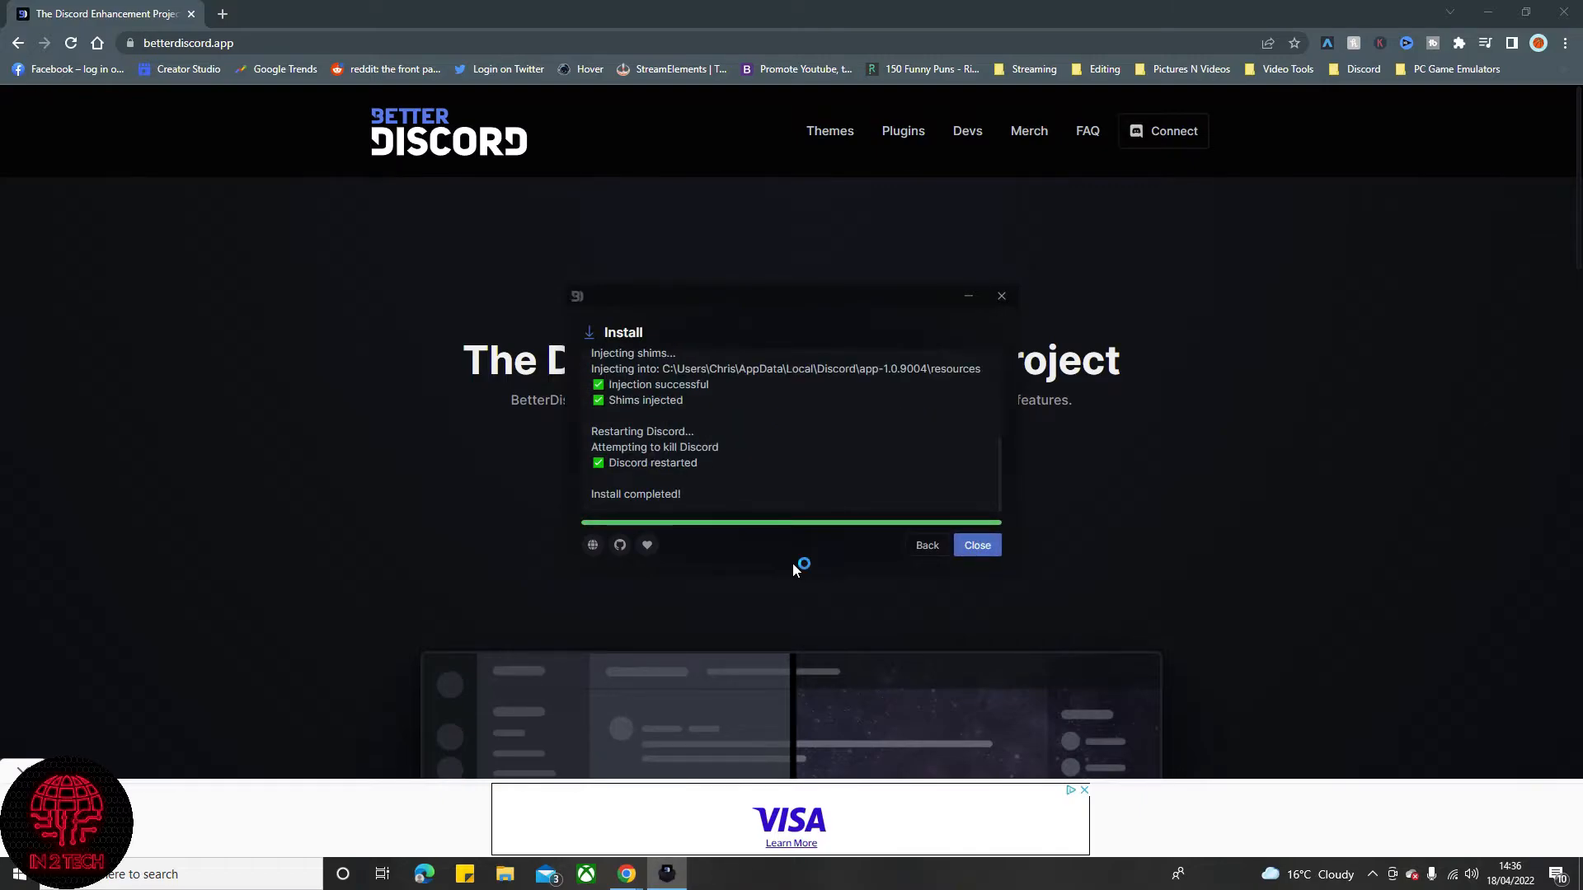
pyautogui.click(974, 545)
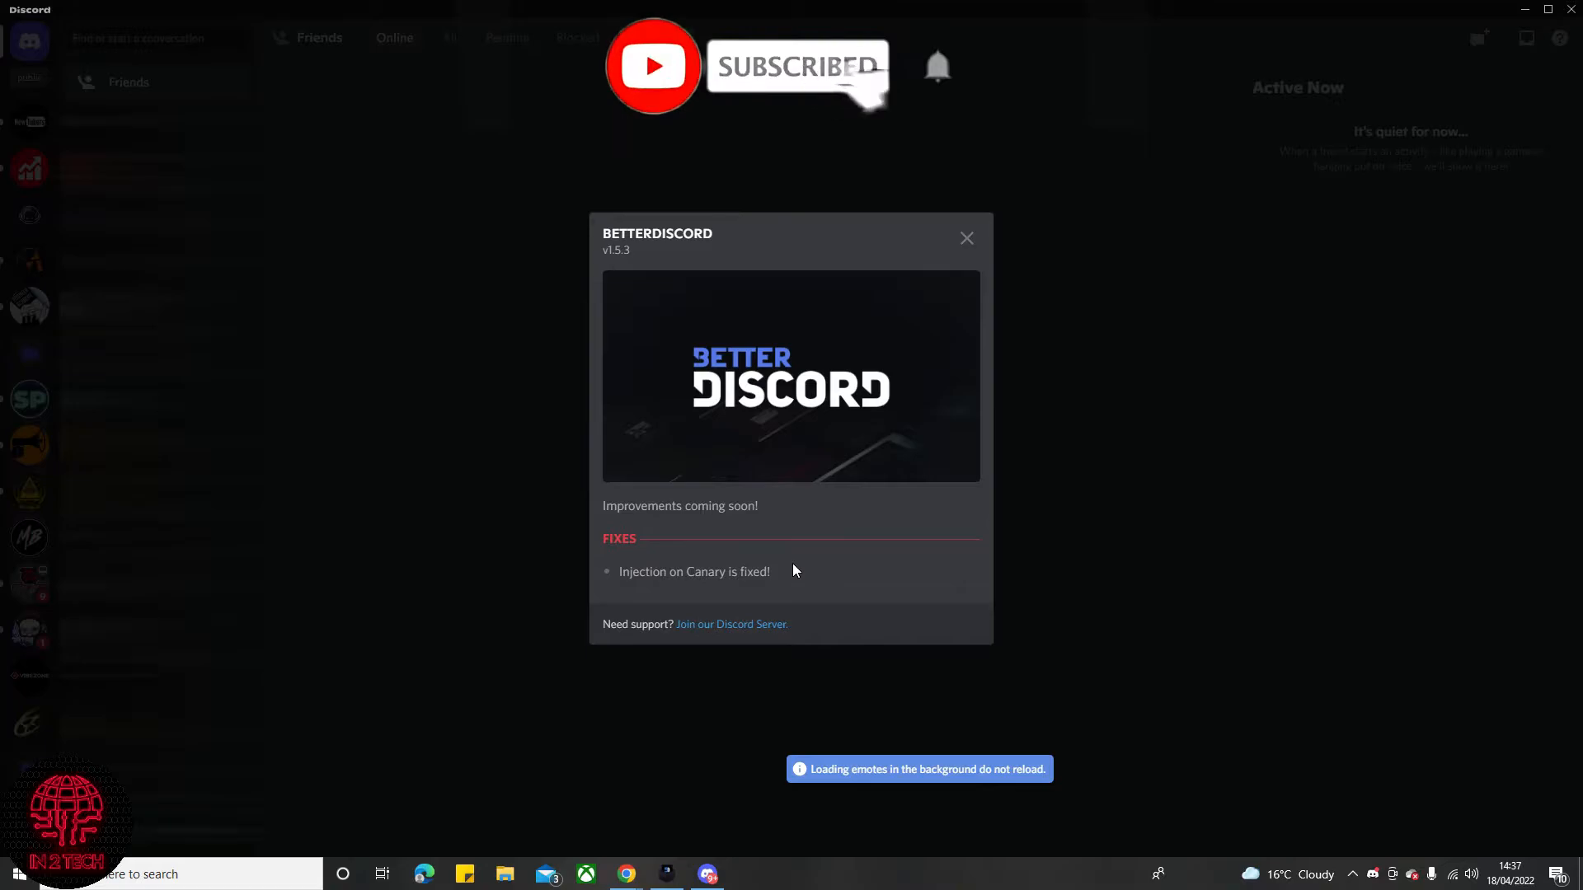
# - Dismiss the BetterDiscord changelog and scroll down through the settings list
pyautogui.click(964, 238)
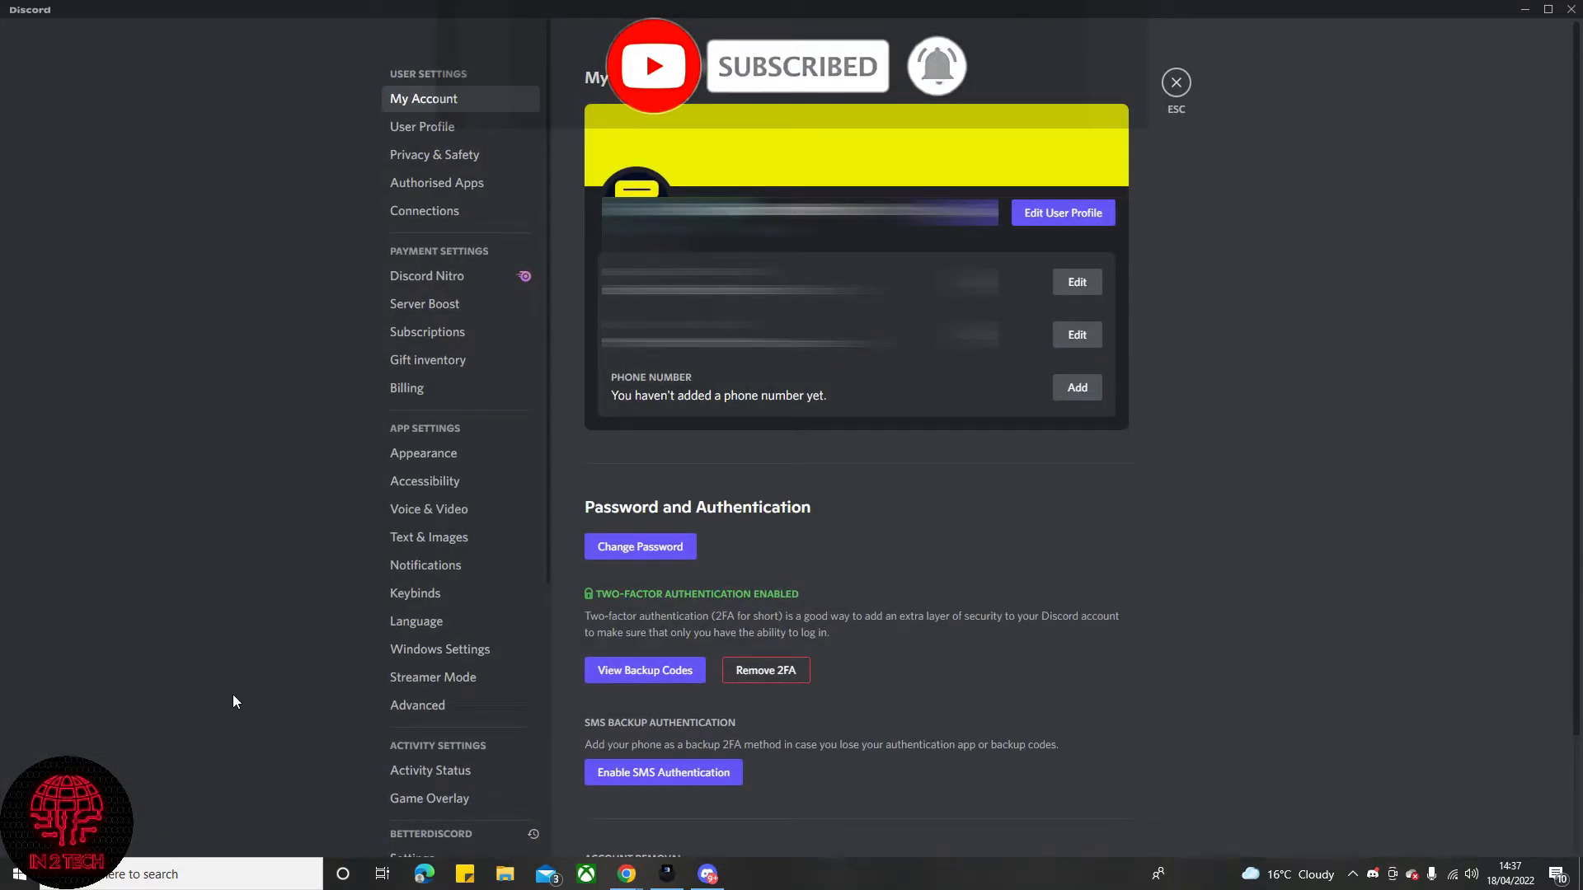
pyautogui.scroll(-3)
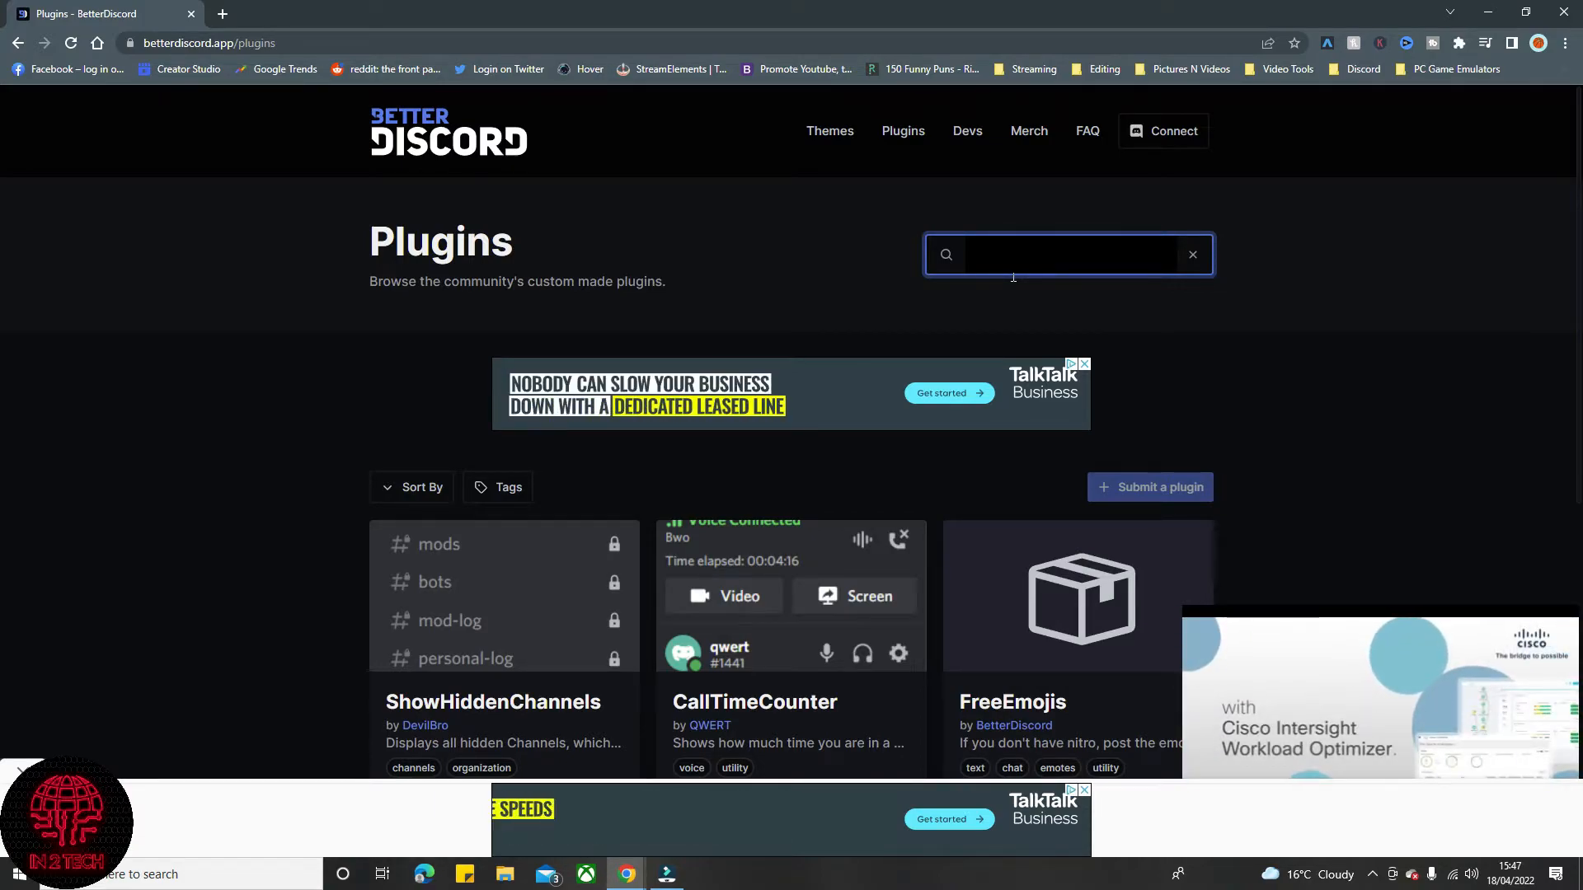
# - Search the plugin catalogue for 'donottrack' and download the DoNotTrack plugin
pyautogui.write('donottrack')
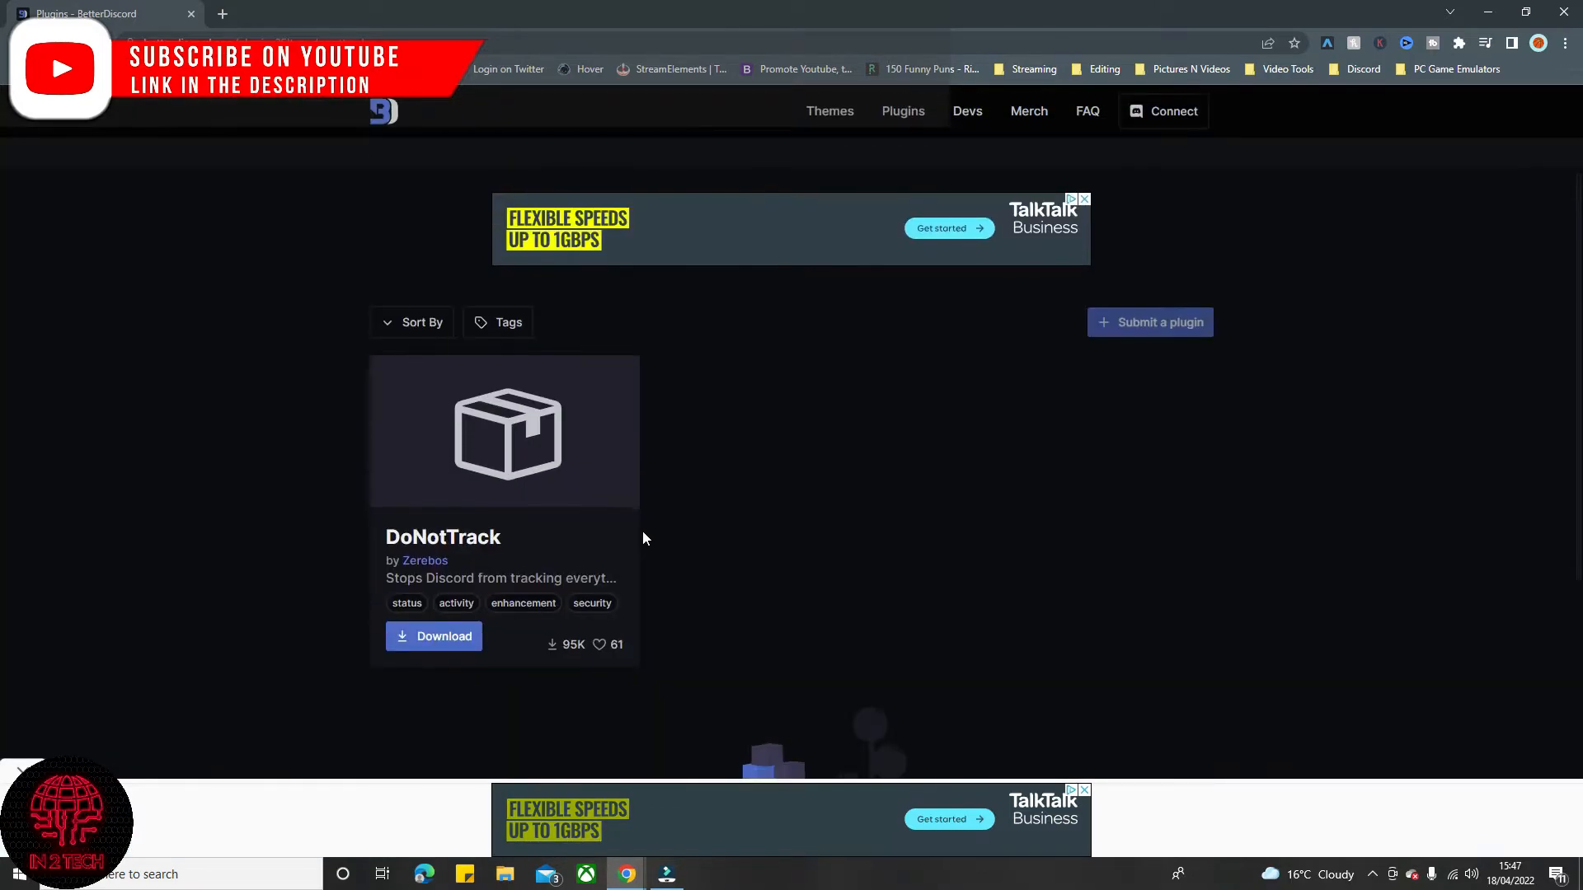
pyautogui.click(433, 636)
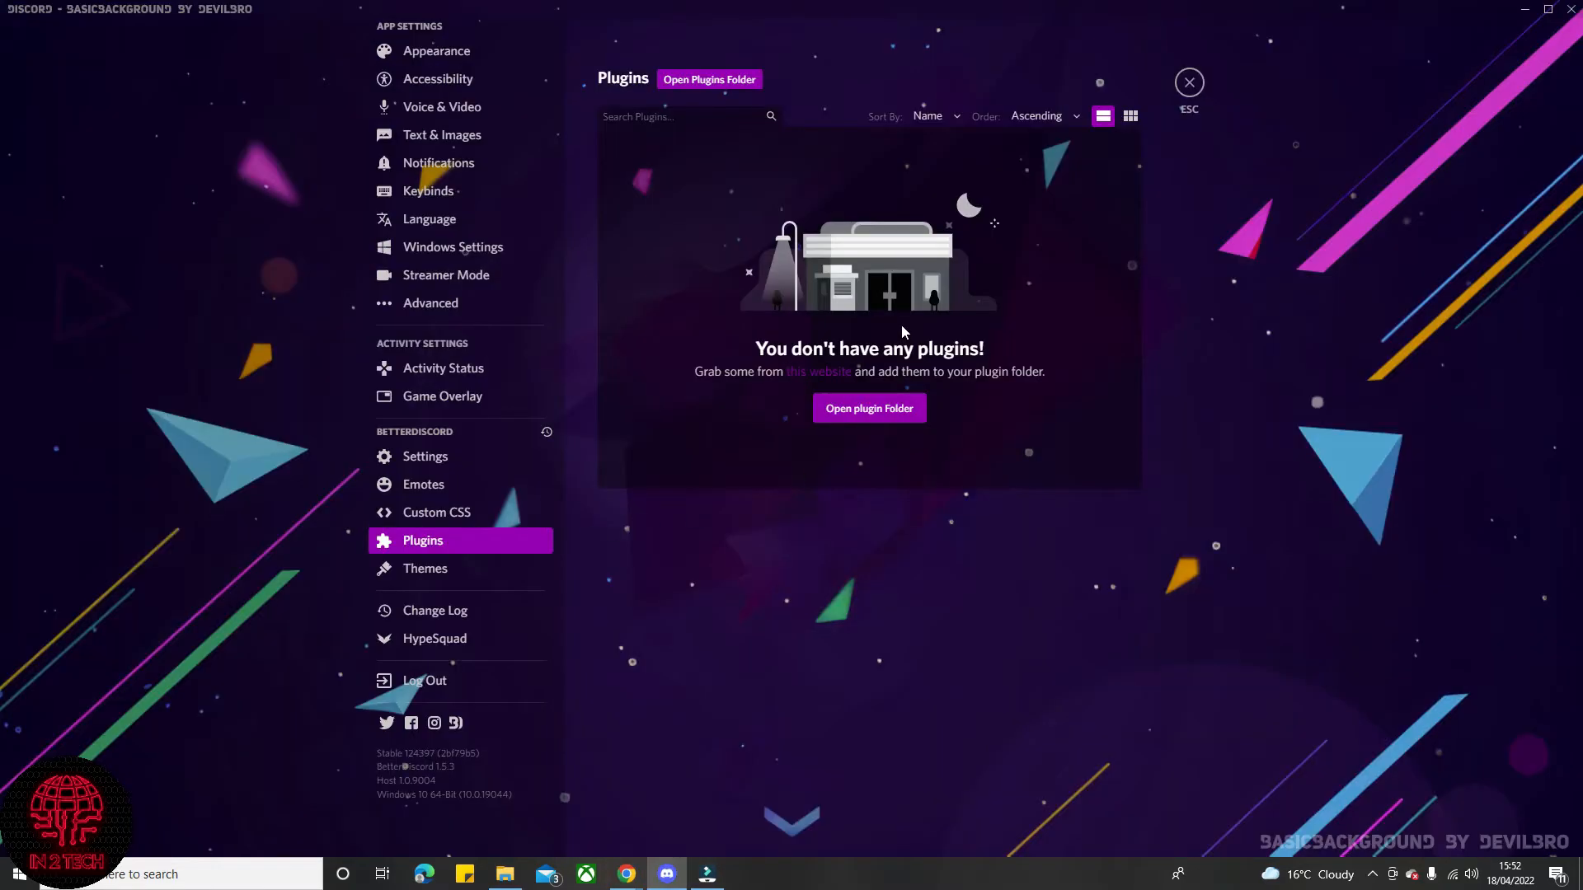
pyautogui.moveTo(842, 447)
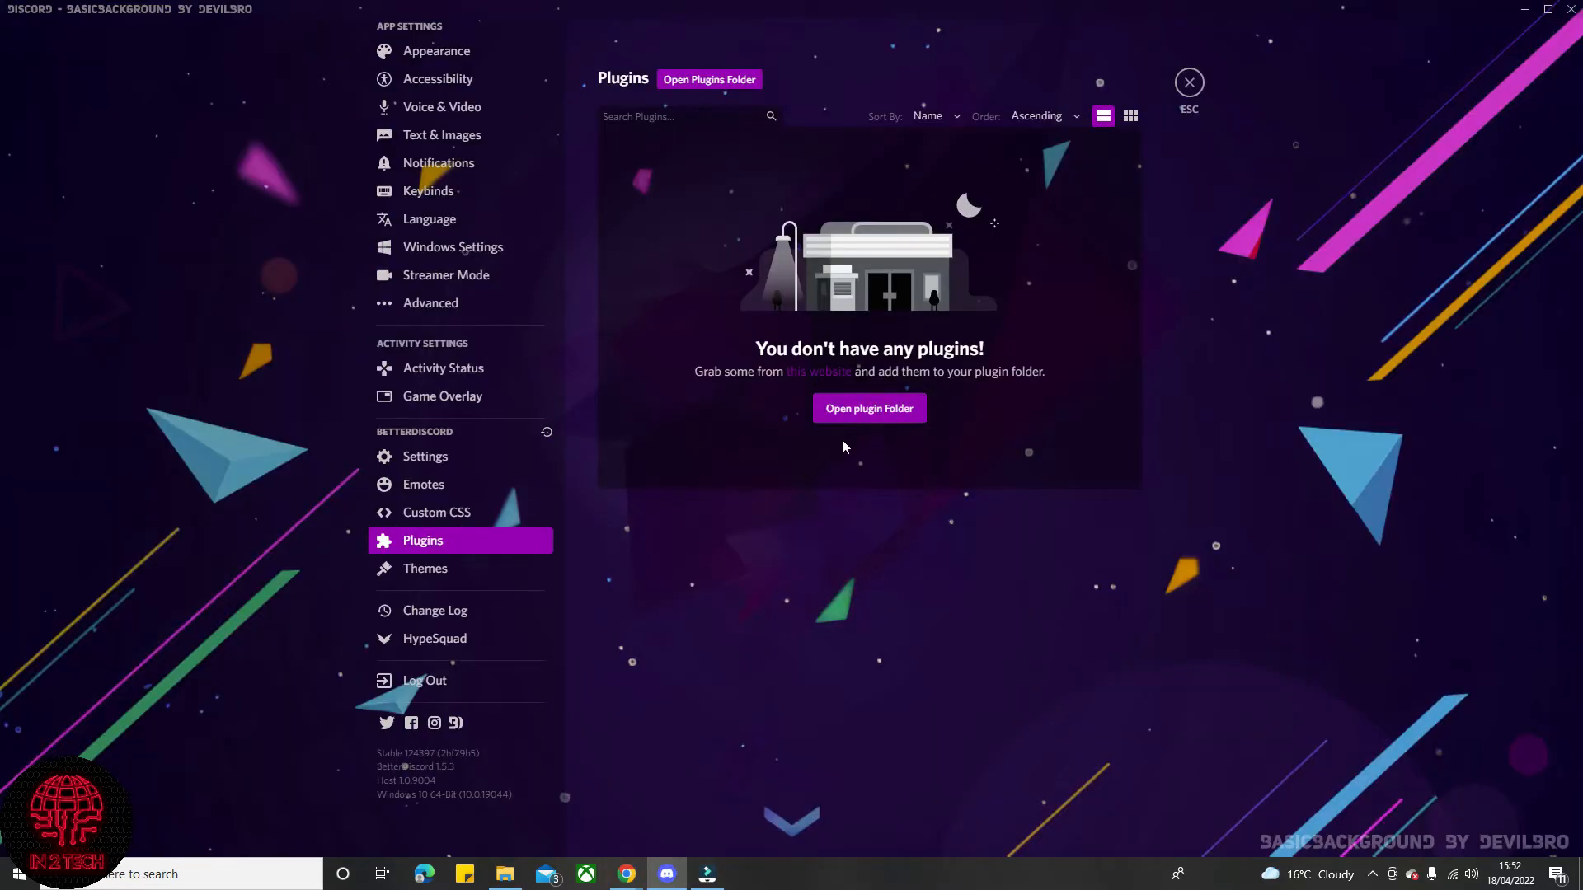
# - Open the plugin folder from BetterDiscord's Plugins settings page in File Explorer
pyautogui.click(869, 409)
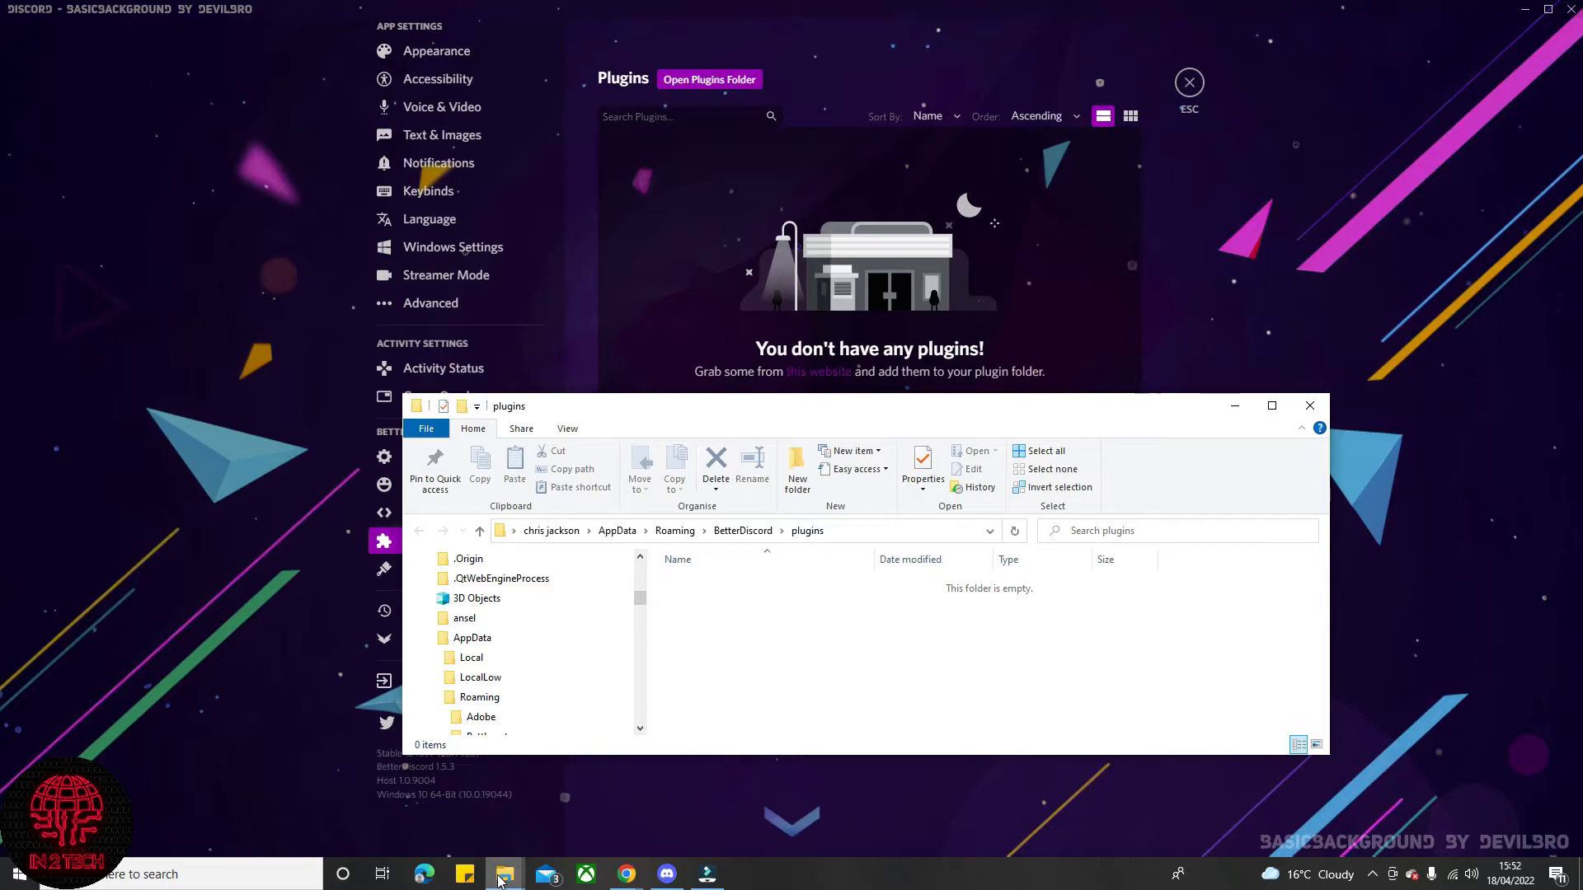
pyautogui.moveTo(535, 840)
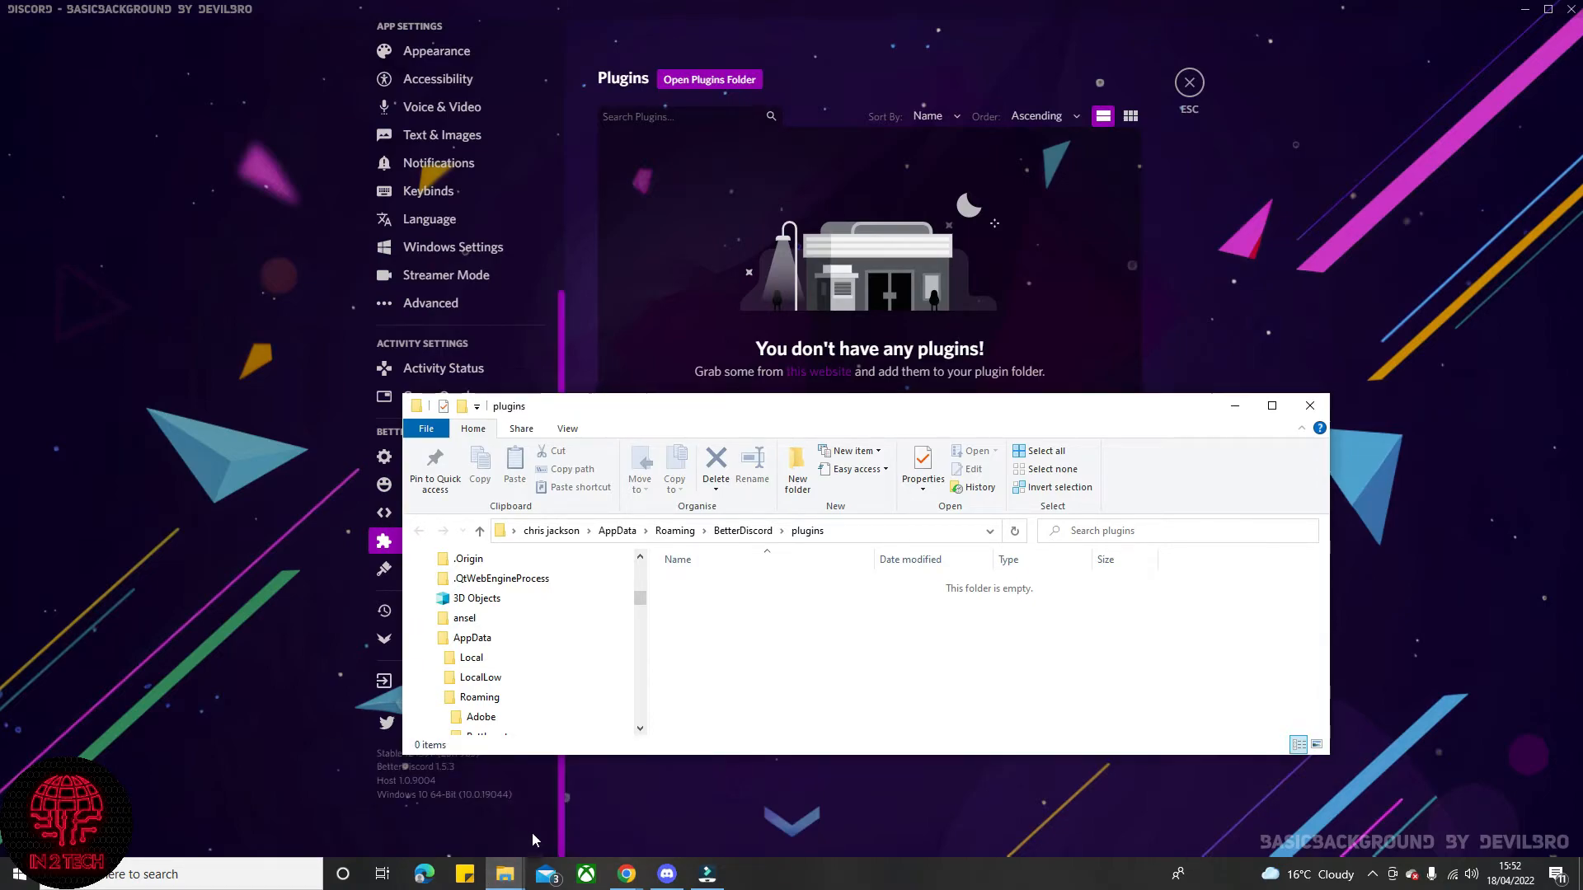